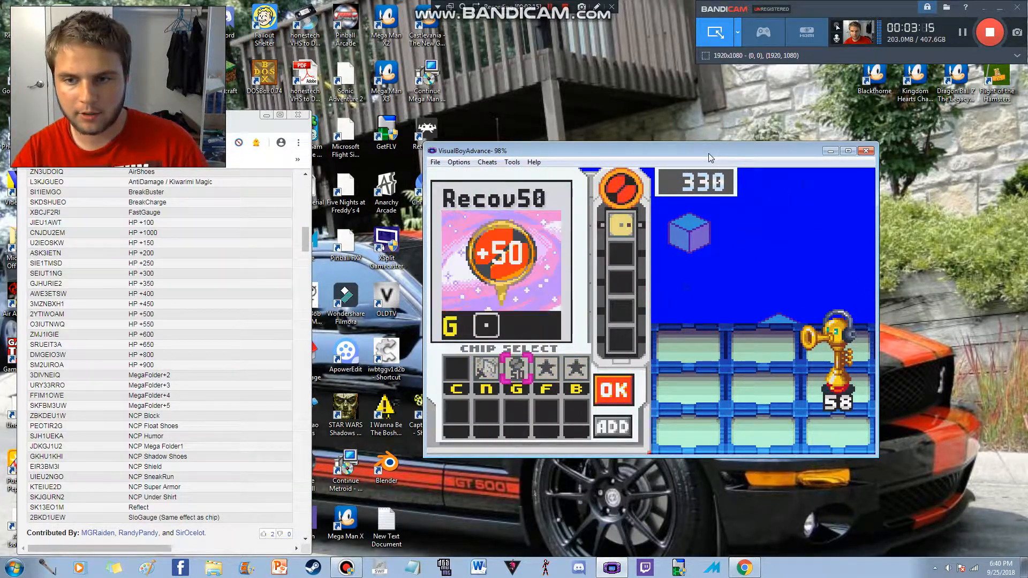
Step: Focus VisualBoyAdvance and battle the last Trumpy virus using chips like Recov50
left_click(613, 390)
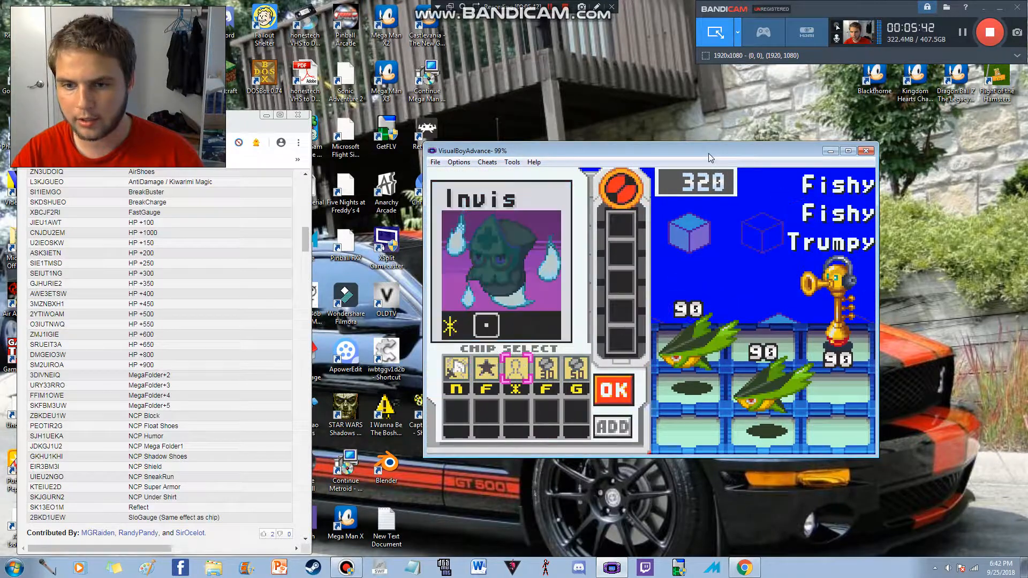
Step: Finish the Fishy and Trumpy battle with Invis chips and return to roaming the area
left_click(612, 390)
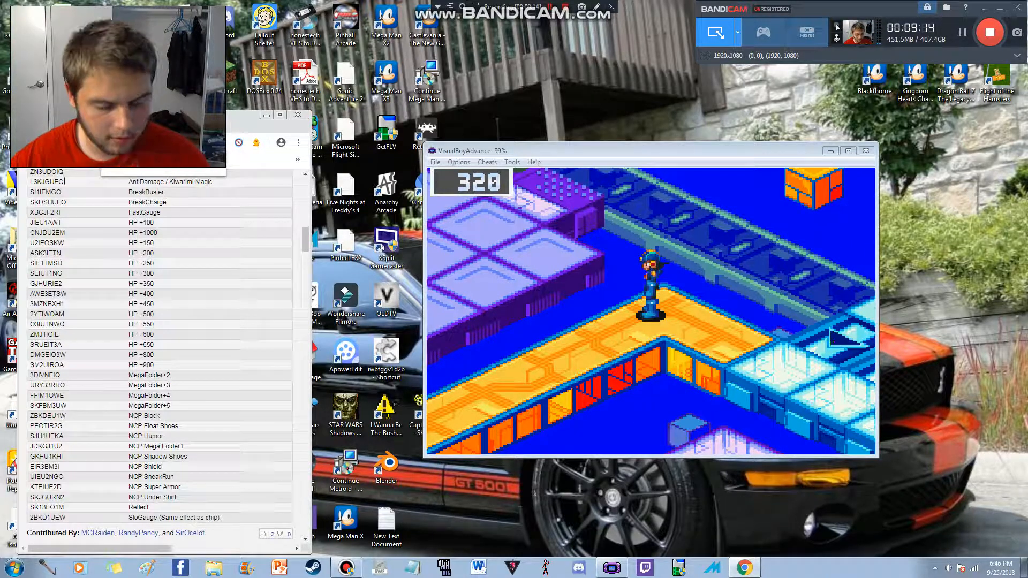
scroll("down", 3)
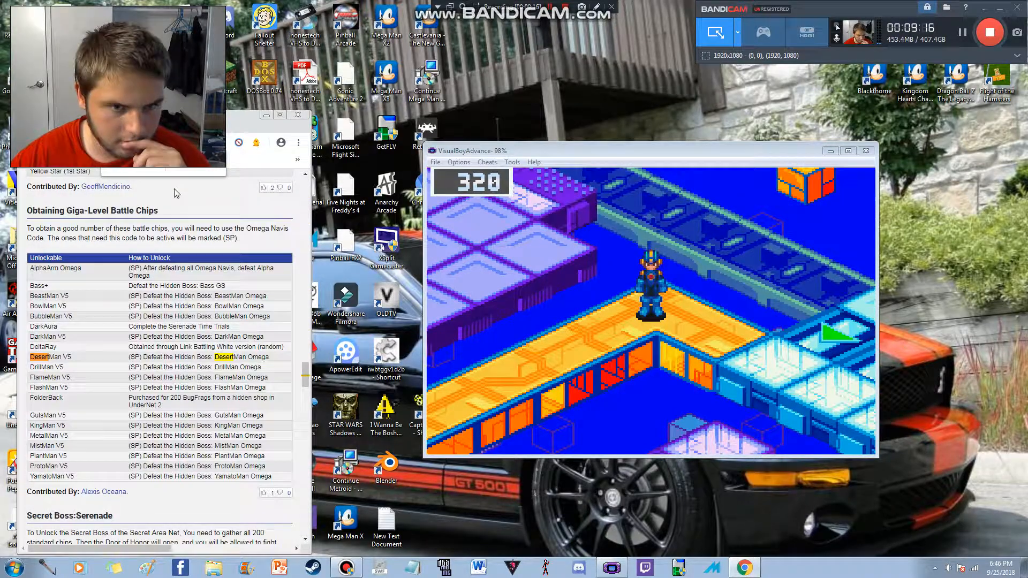
scroll("down", 3)
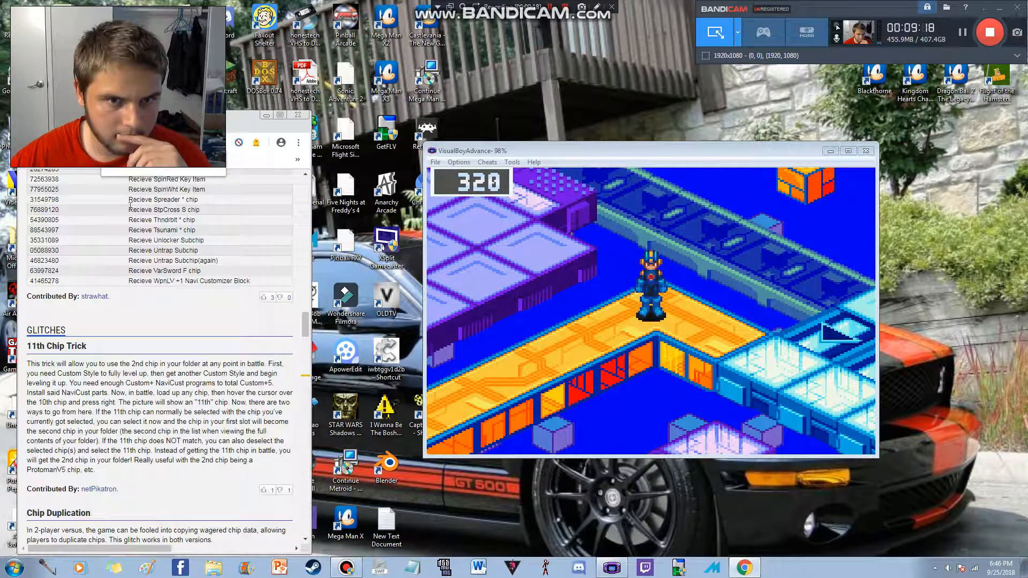
scroll("down", 3)
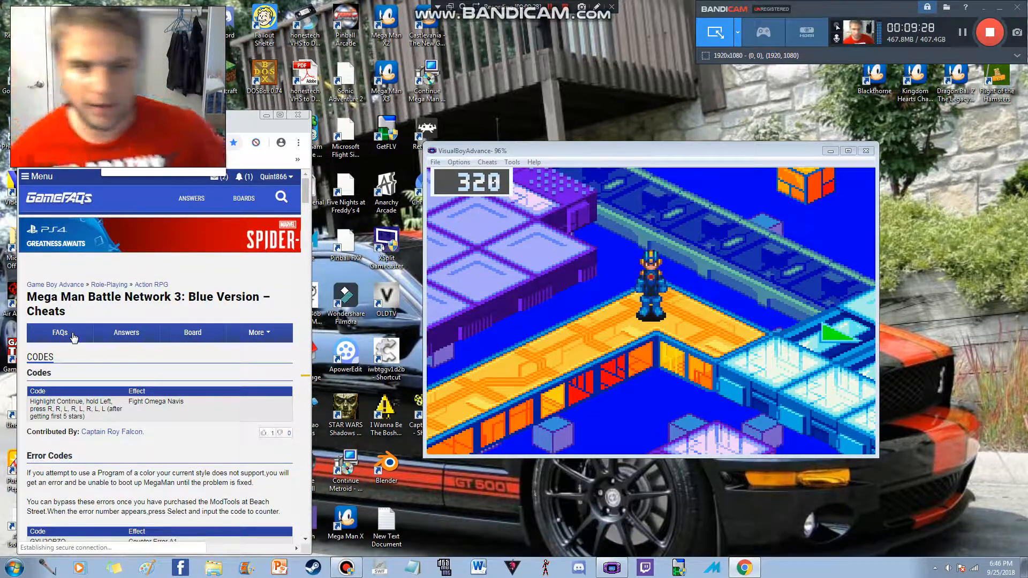
Step: Reach the first General FAQ/Walkthrough for Battle Network 3 Blue and scroll to its boss list
left_click(60, 332)
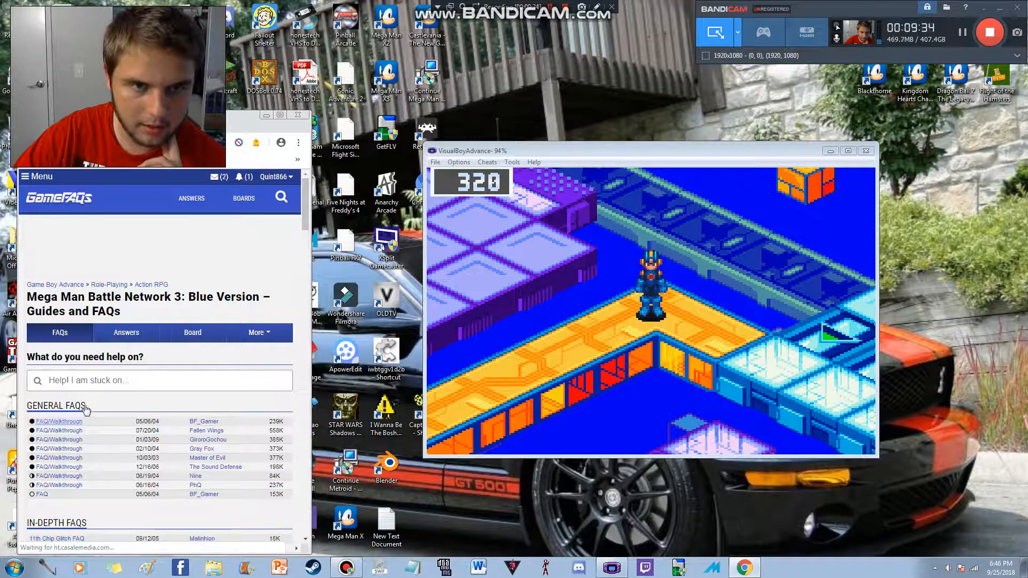
left_click(58, 421)
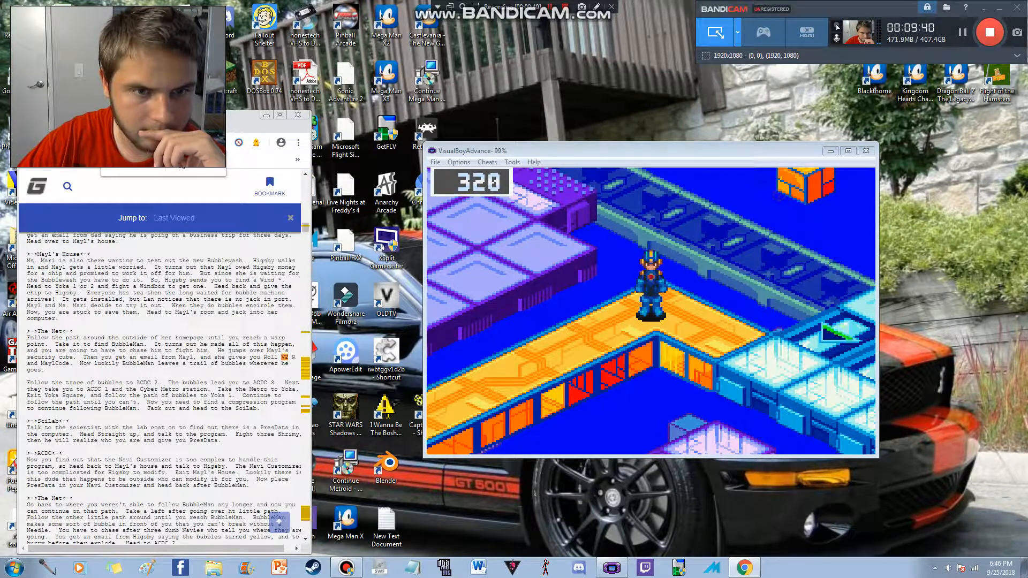
scroll("down", 3)
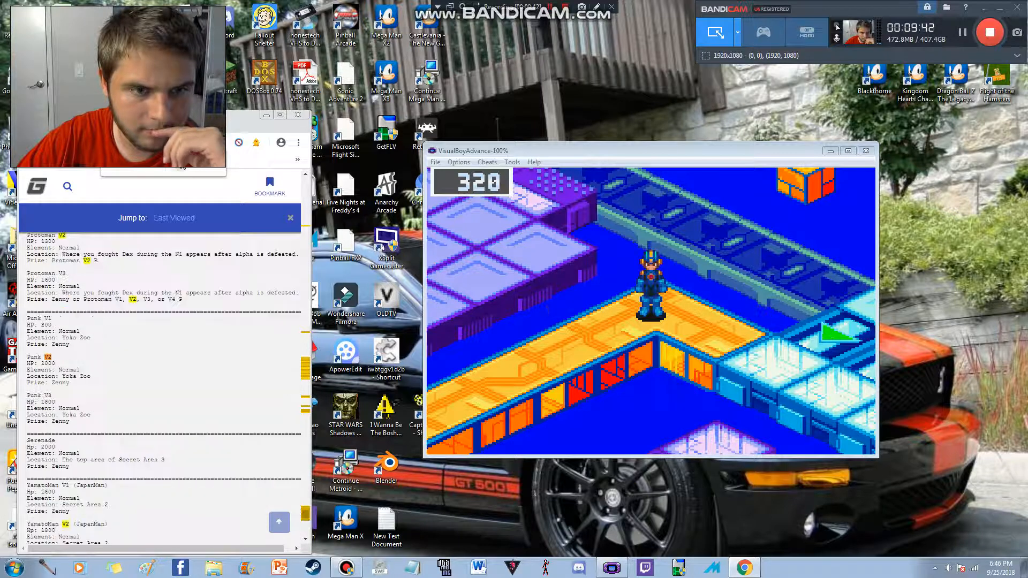